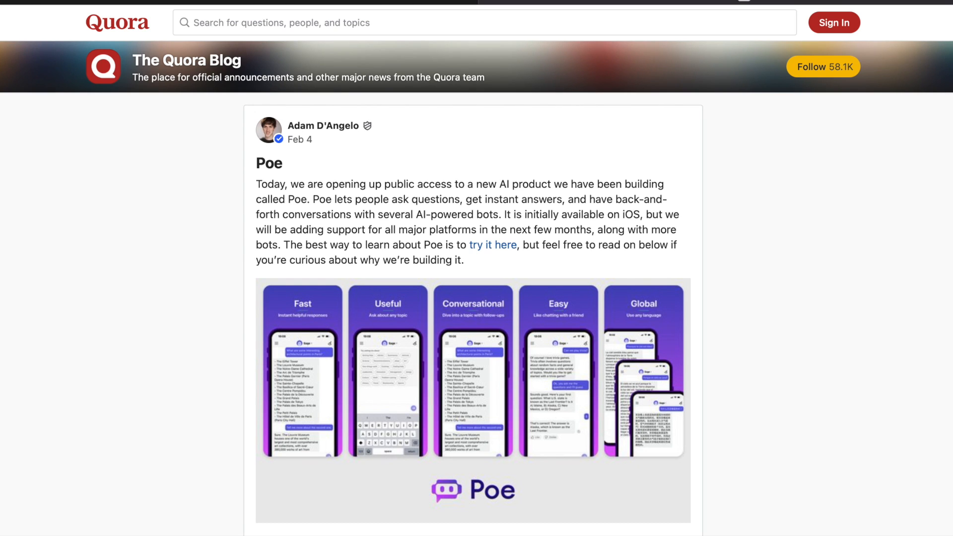
Follow the 'try it here' link from the Quora announcement into Poe's Sage chat
left_click(493, 244)
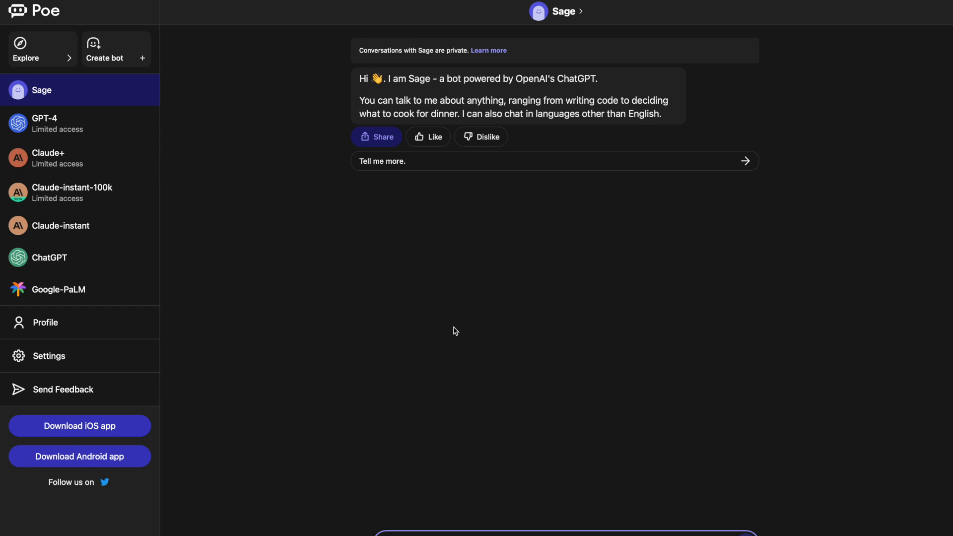
mouse_move(302, 140)
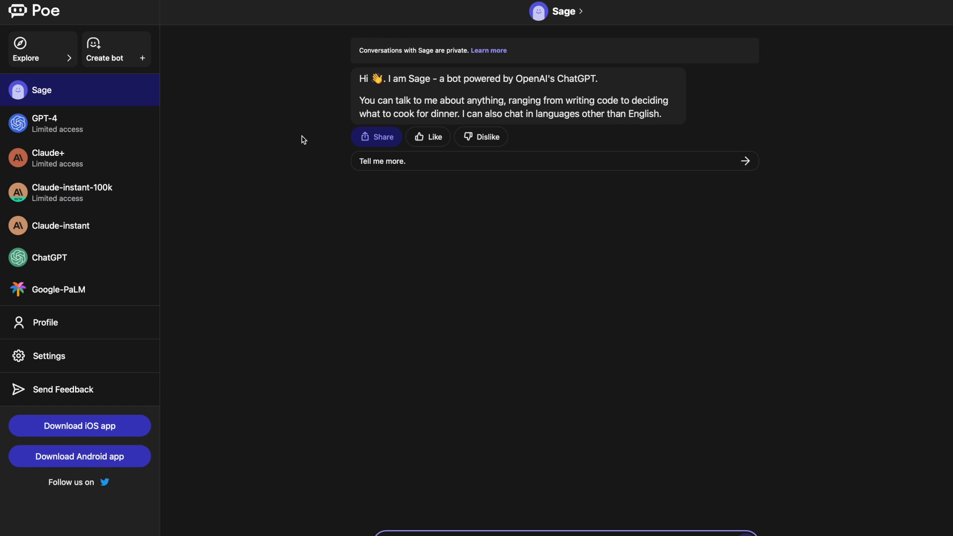
mouse_move(208, 185)
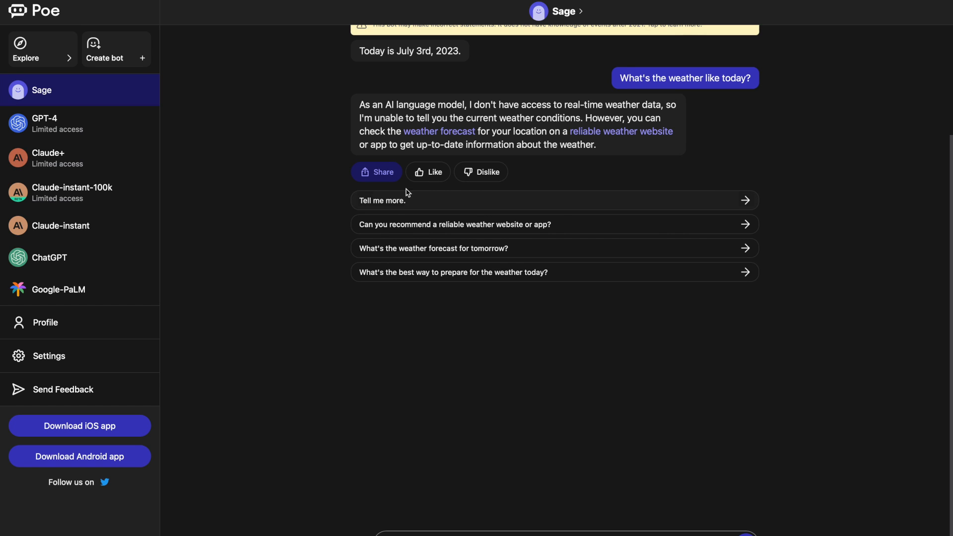
Dislike Sage's answer that it has no real-time weather data
left_click(428, 171)
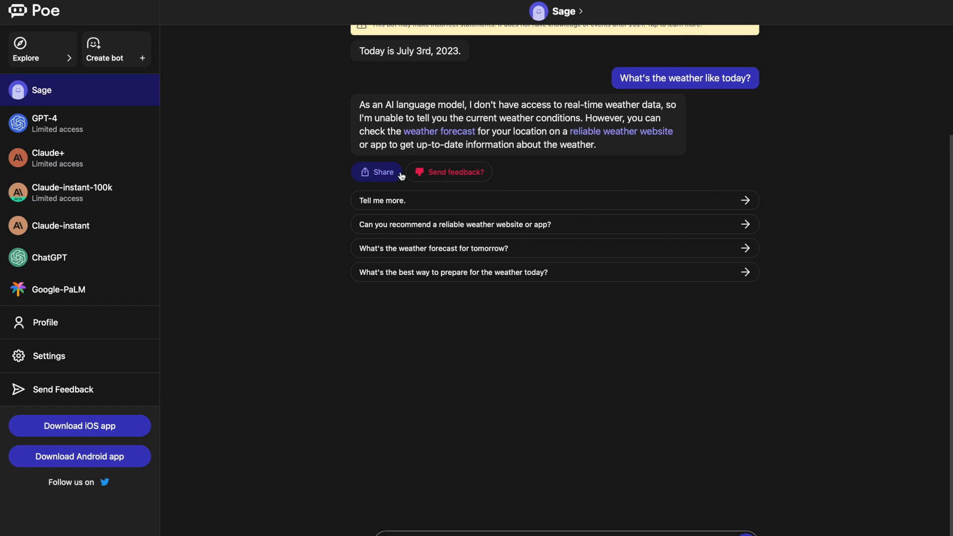
mouse_move(326, 320)
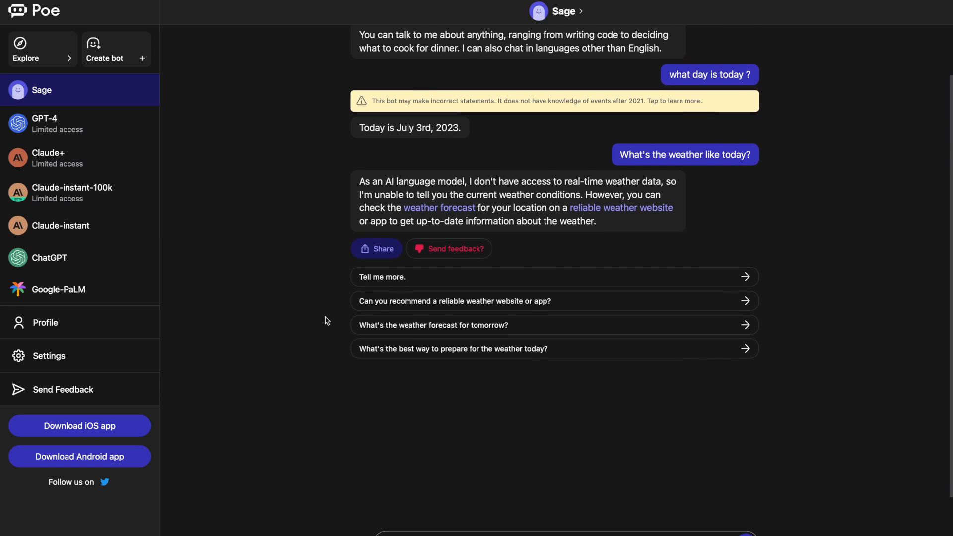
scroll("down", 3)
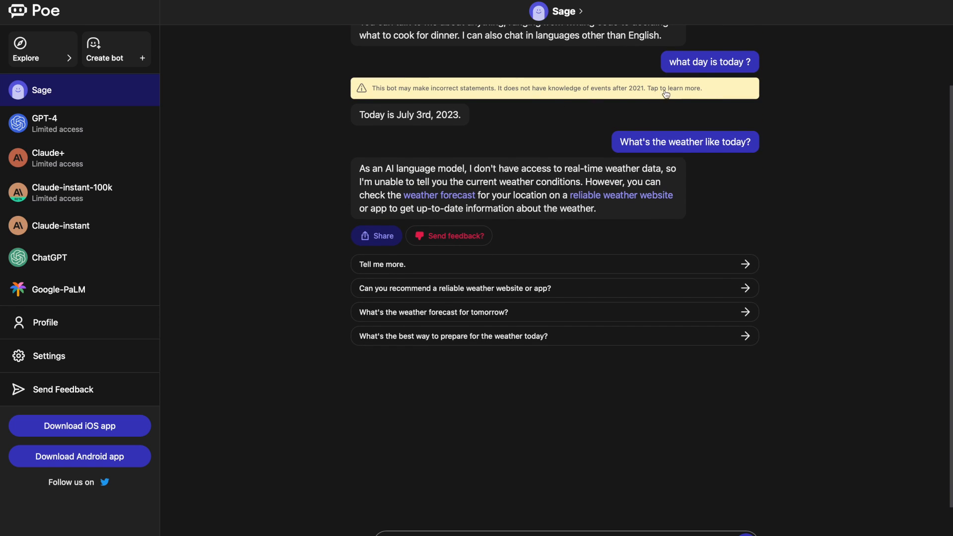
mouse_move(87, 134)
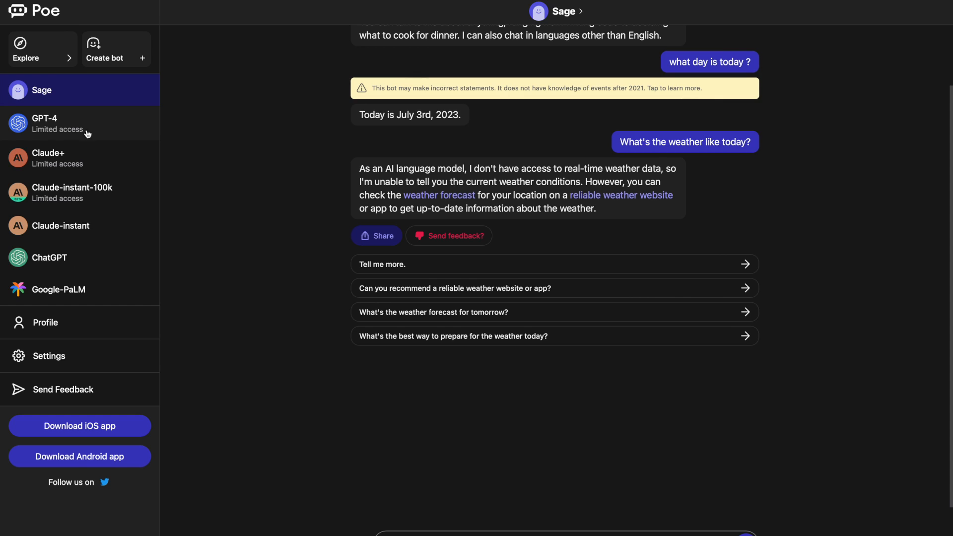
Switch to the GPT-4 bot and dismiss its daily free message limit notice
left_click(46, 123)
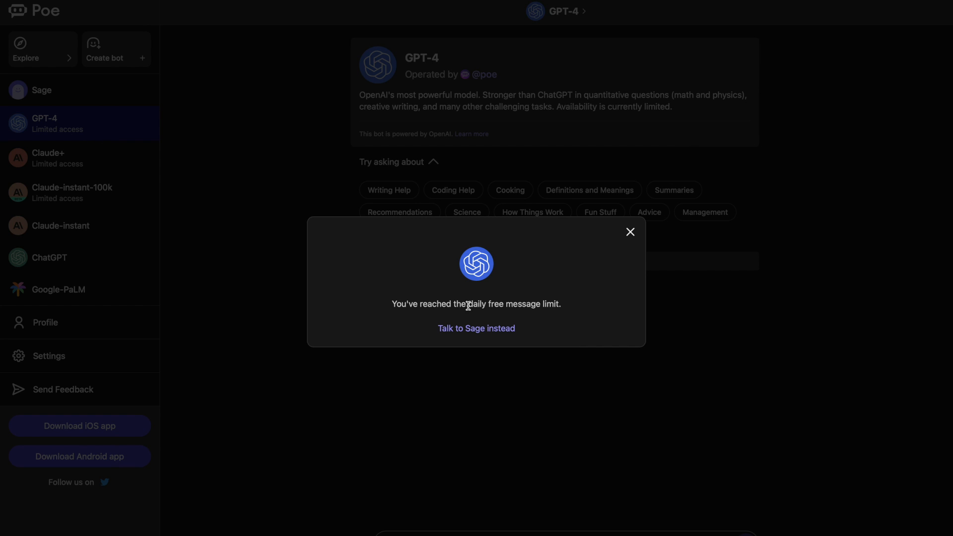
triple_click(475, 304)
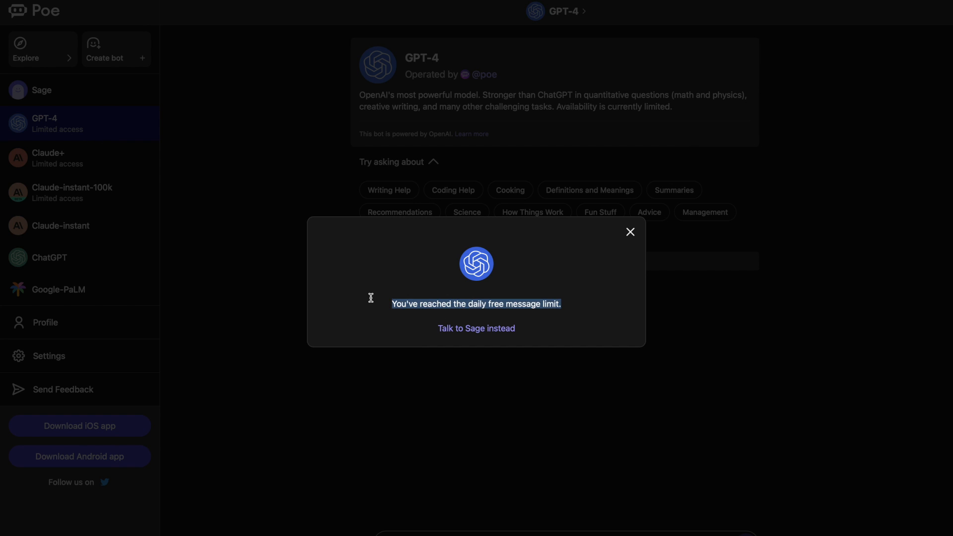
left_click(630, 231)
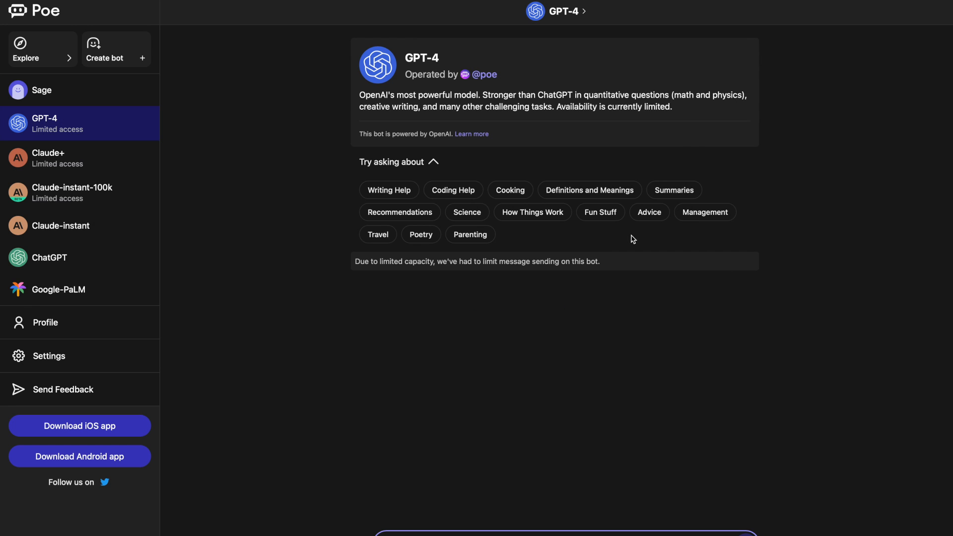
mouse_move(325, 250)
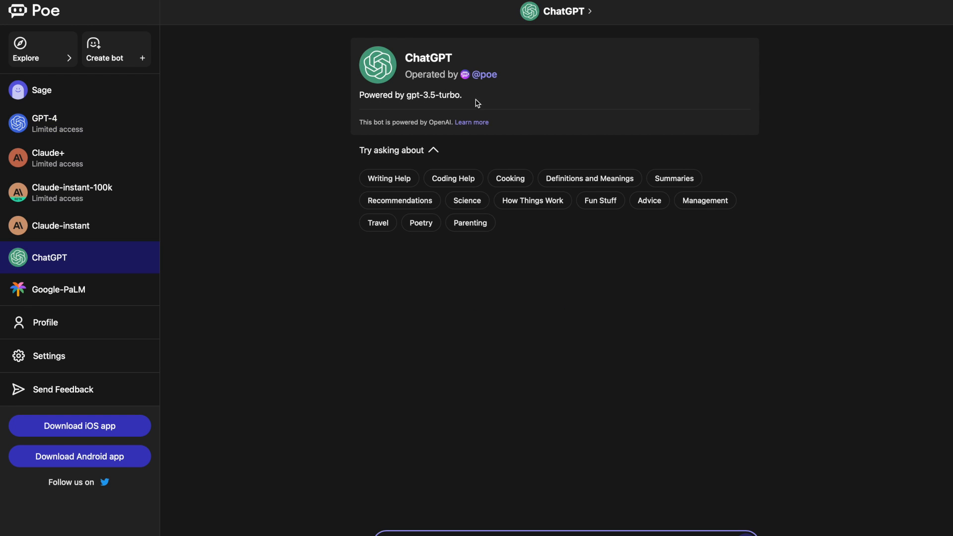
mouse_move(510, 182)
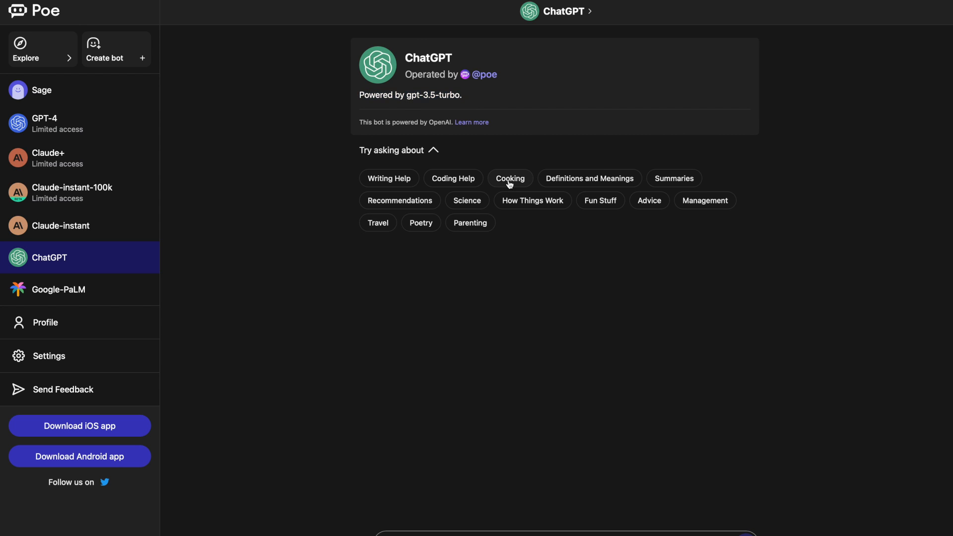
Send ChatGPT the Cooking suggestion to get an egg muffins recipe
left_click(509, 177)
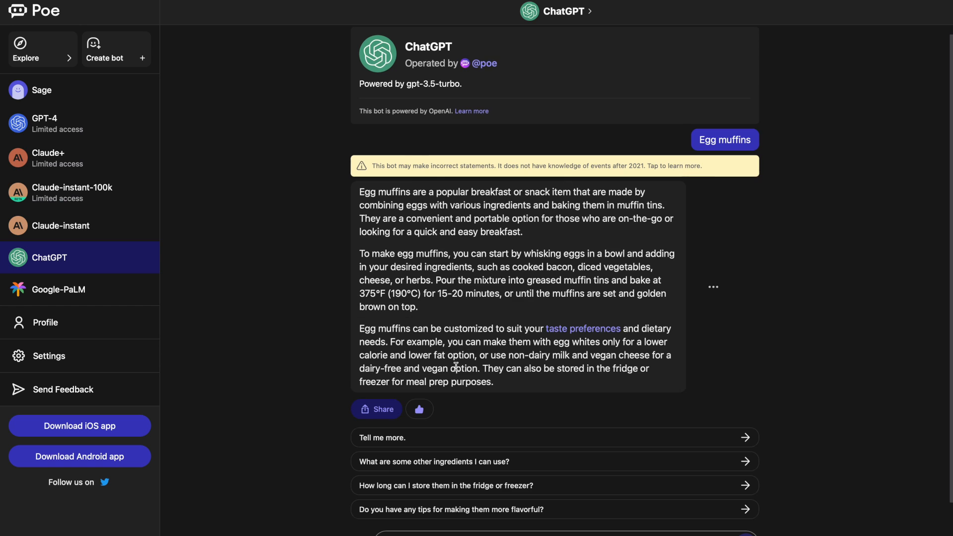
mouse_move(59, 280)
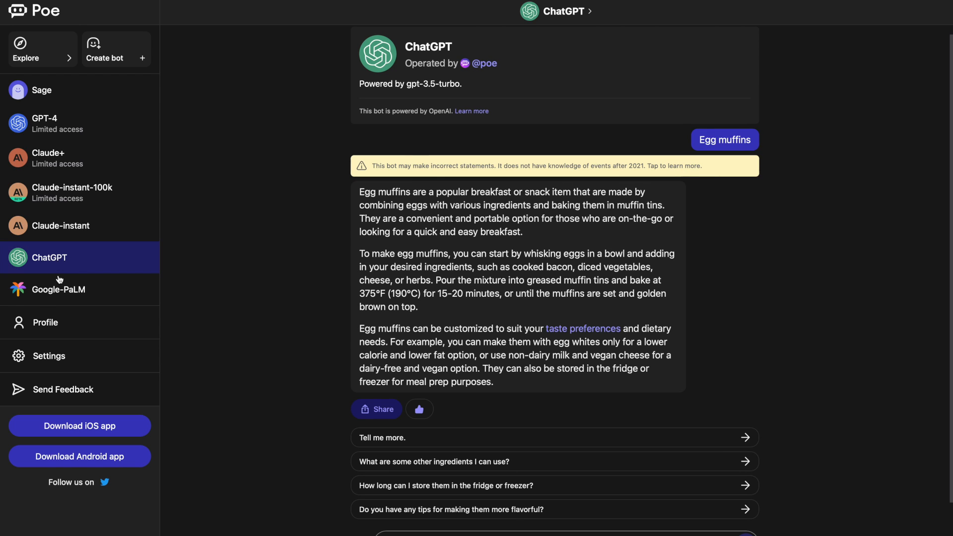
Ask Google-PaLM 'how to cook egg mufin' for ingredients and instructions
left_click(59, 289)
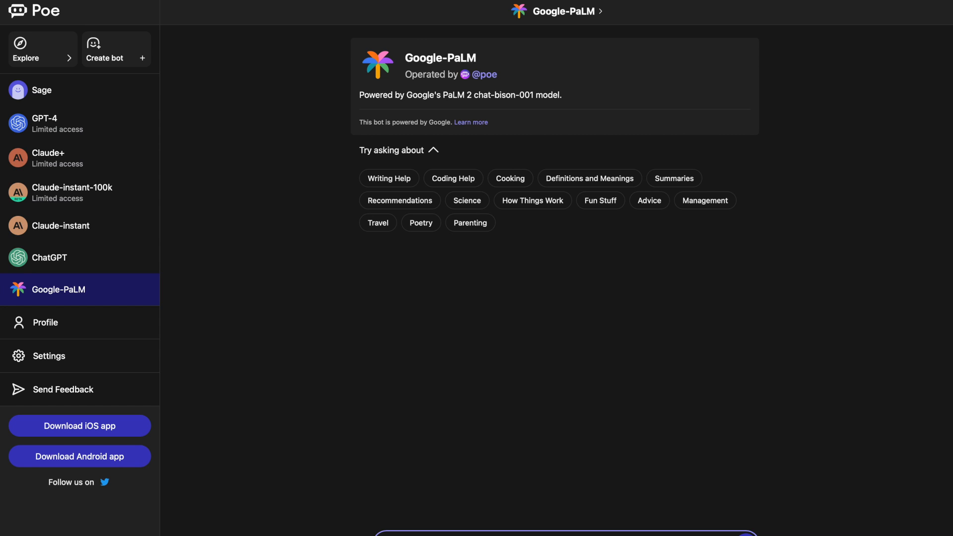
type("how to cook egg mufin")
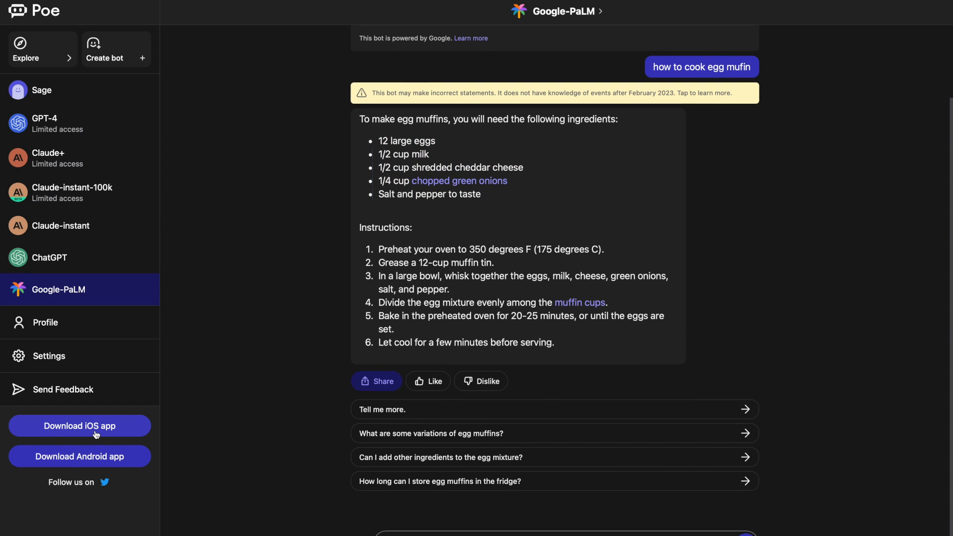
mouse_move(78, 463)
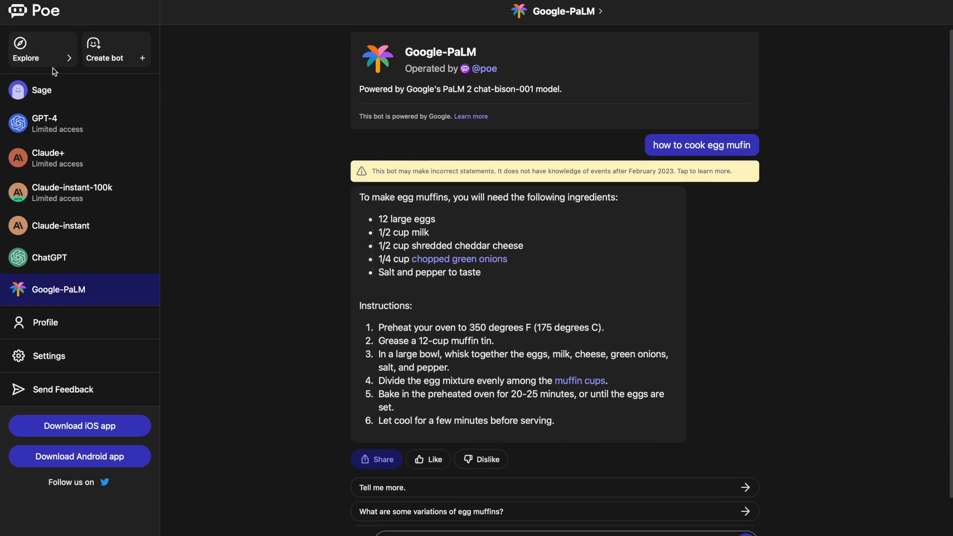
mouse_move(25, 58)
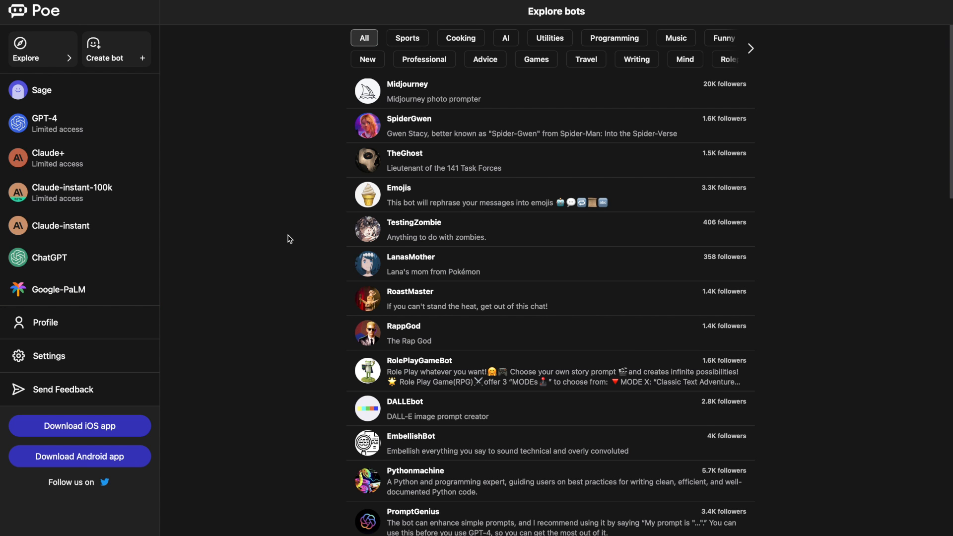
mouse_move(380, 261)
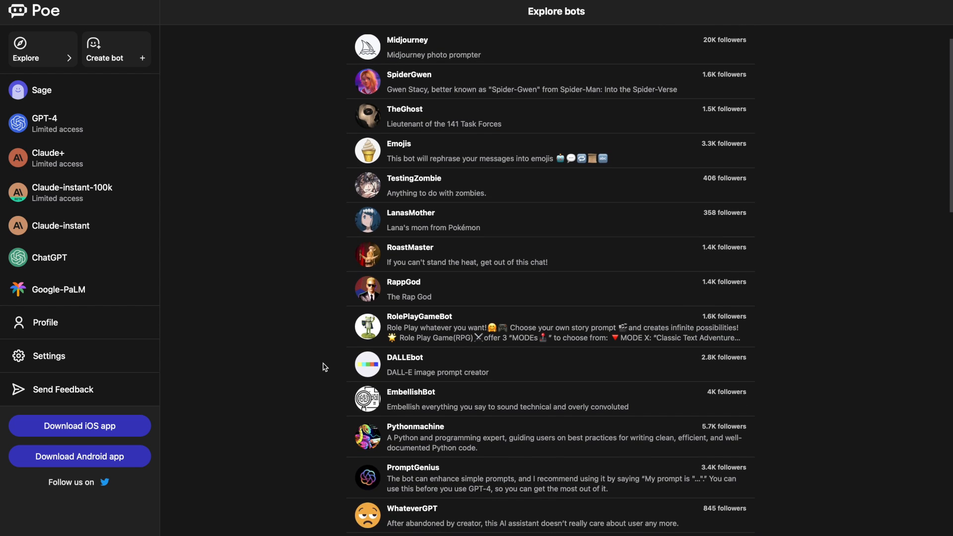
Filter the Explore bot directory to the Cooking category
scroll("down", 3)
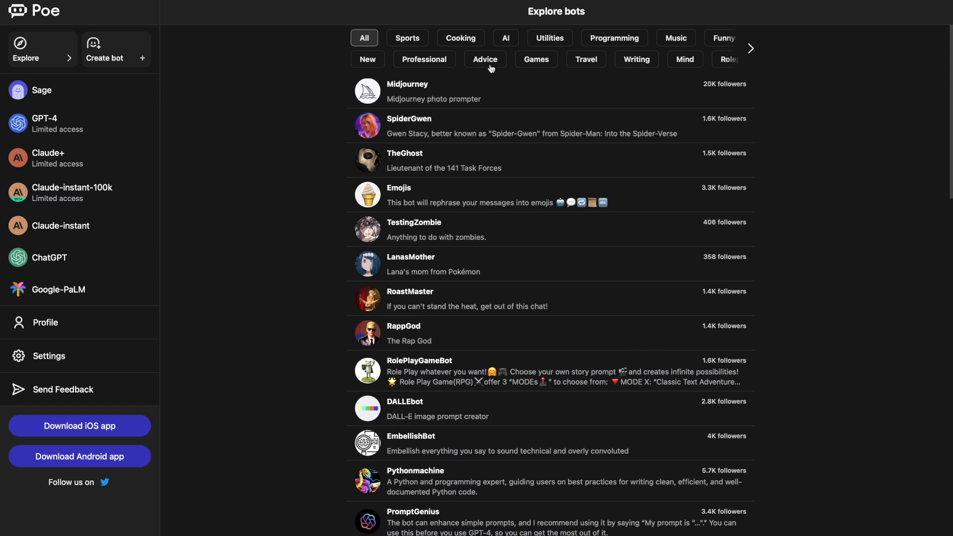
left_click(460, 38)
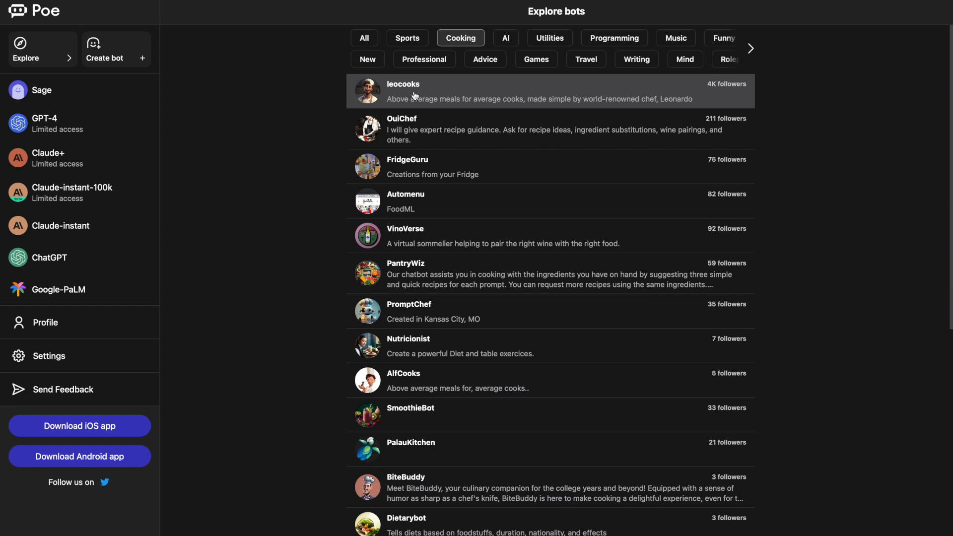
mouse_move(423, 86)
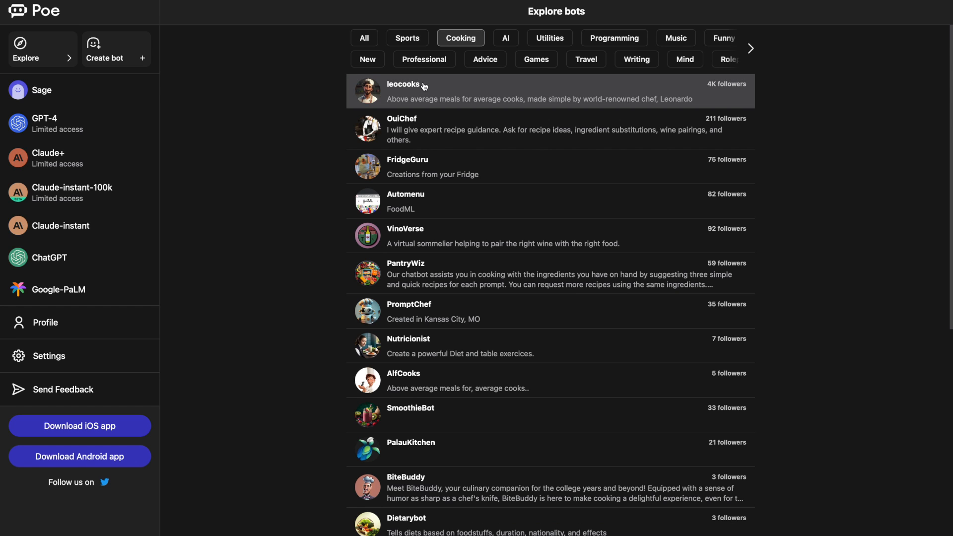
Get an egg muffin recipe with calories from leocooks, then return to Explore
left_click(403, 84)
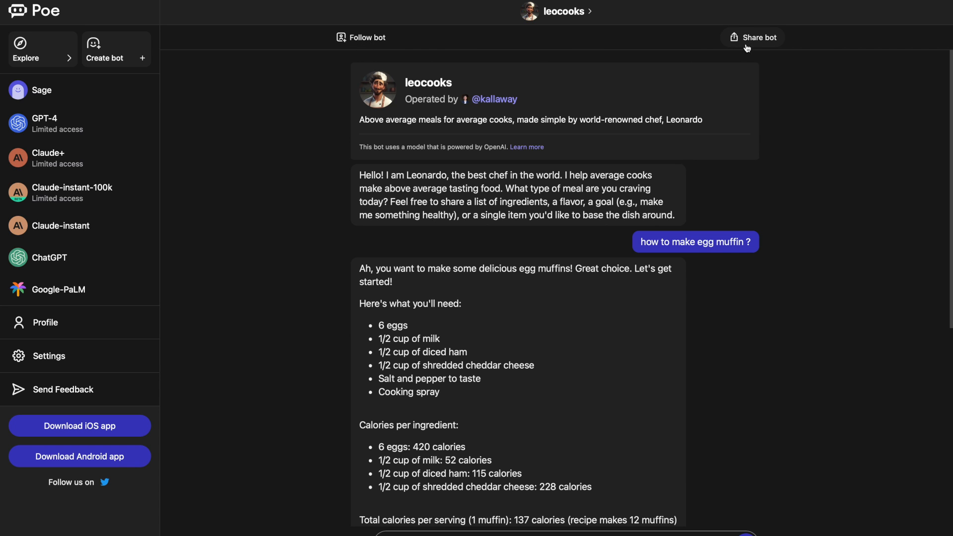
left_click(26, 49)
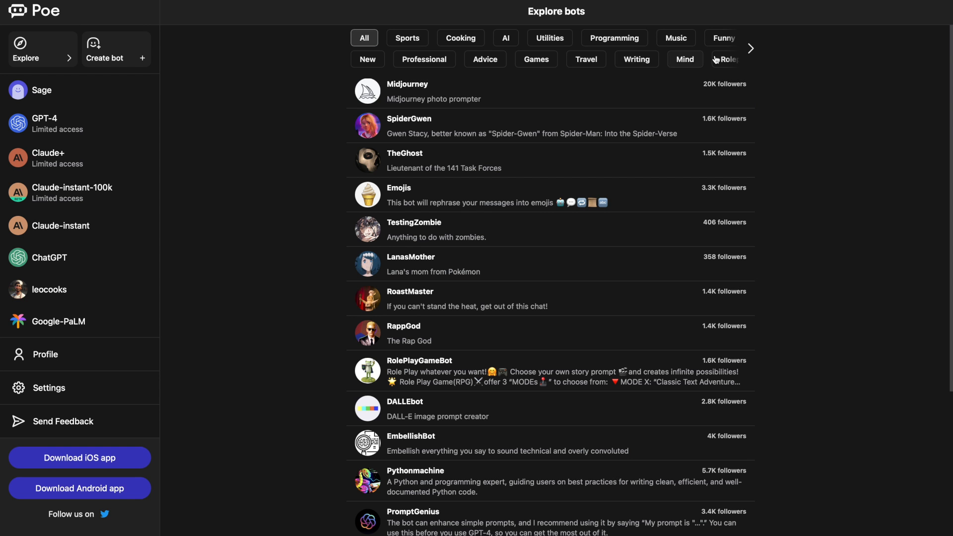
left_click(749, 47)
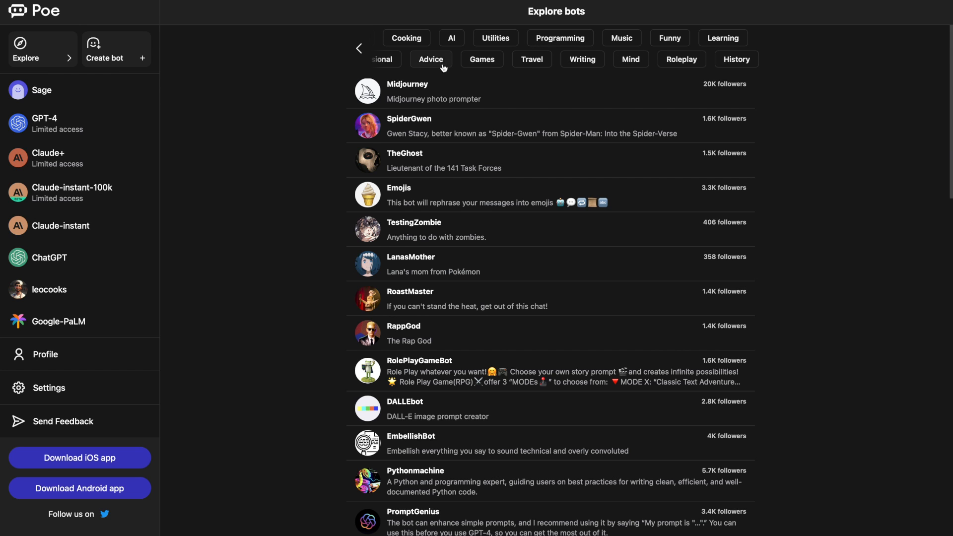
left_click(722, 38)
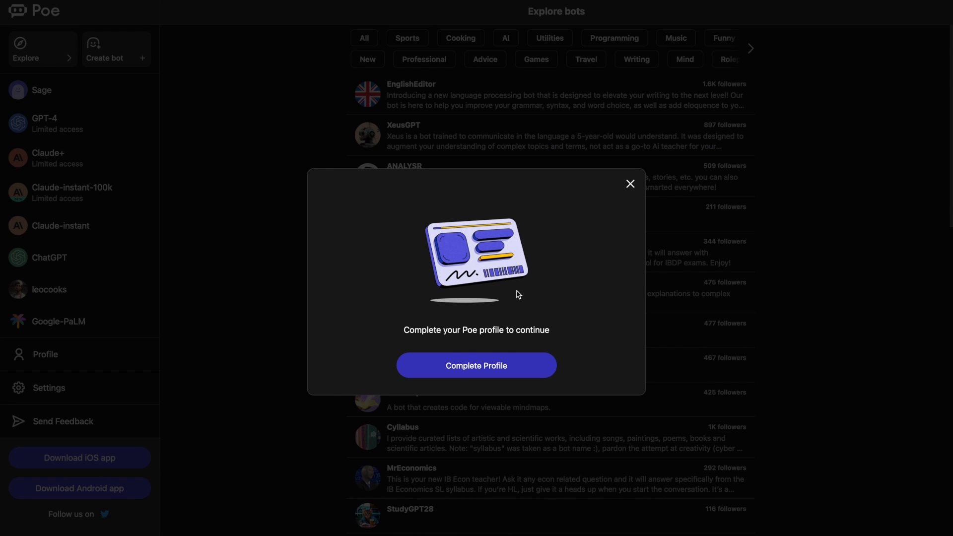
mouse_move(496, 310)
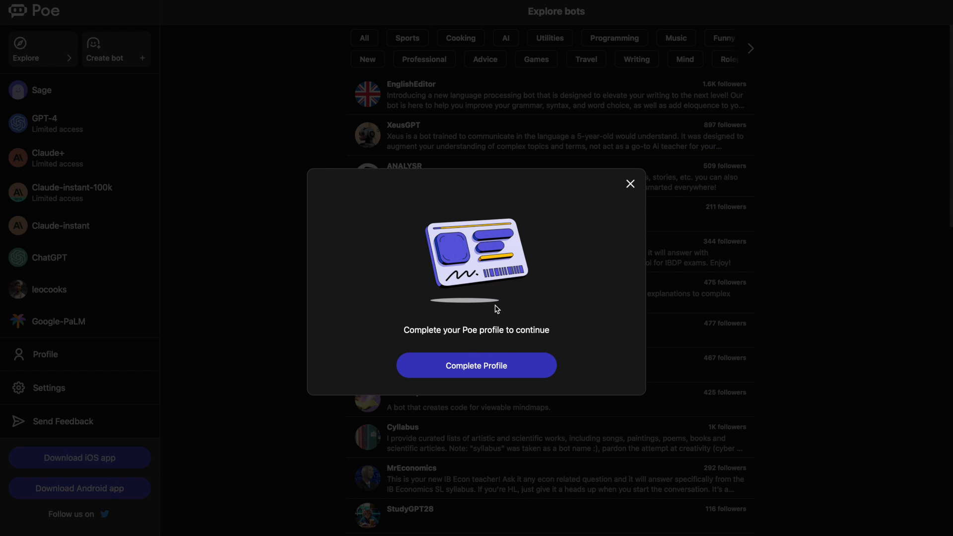
left_click(629, 184)
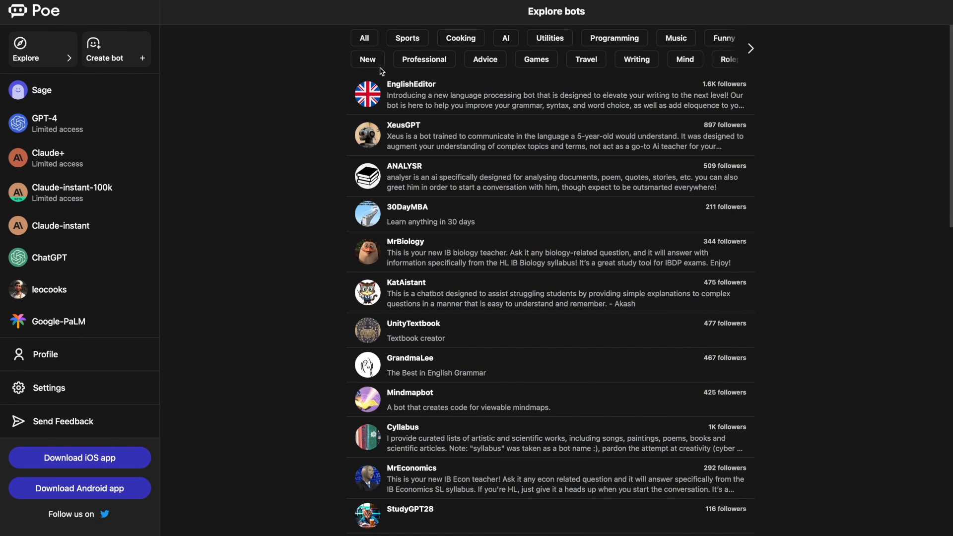
left_click(364, 38)
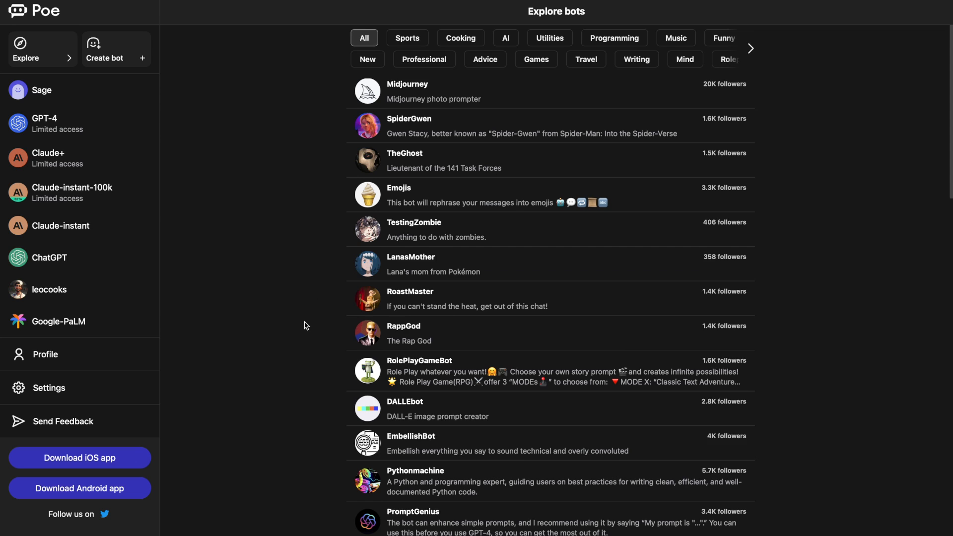